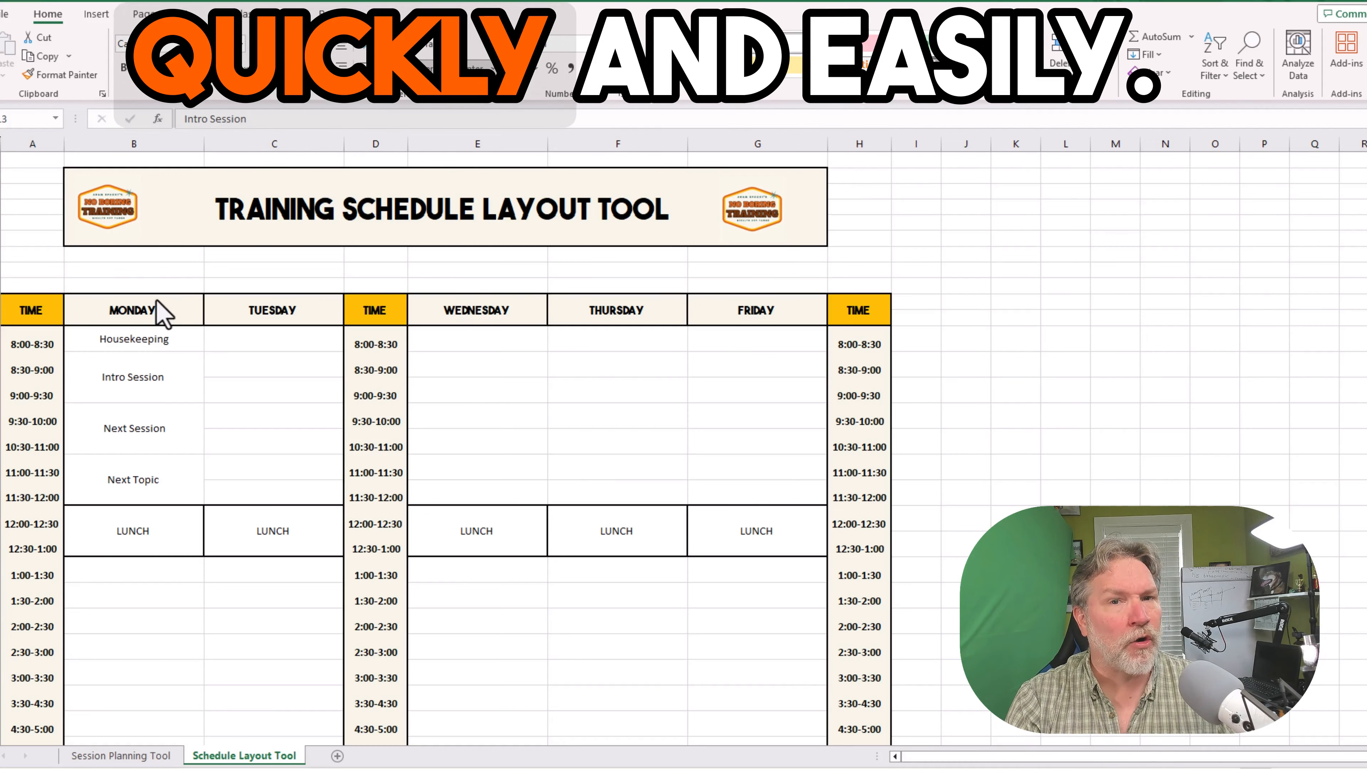
Review Monday's Housekeeping, Intro and Next Session blocks and select the late-afternoon slots for a new session
left_click(133, 339)
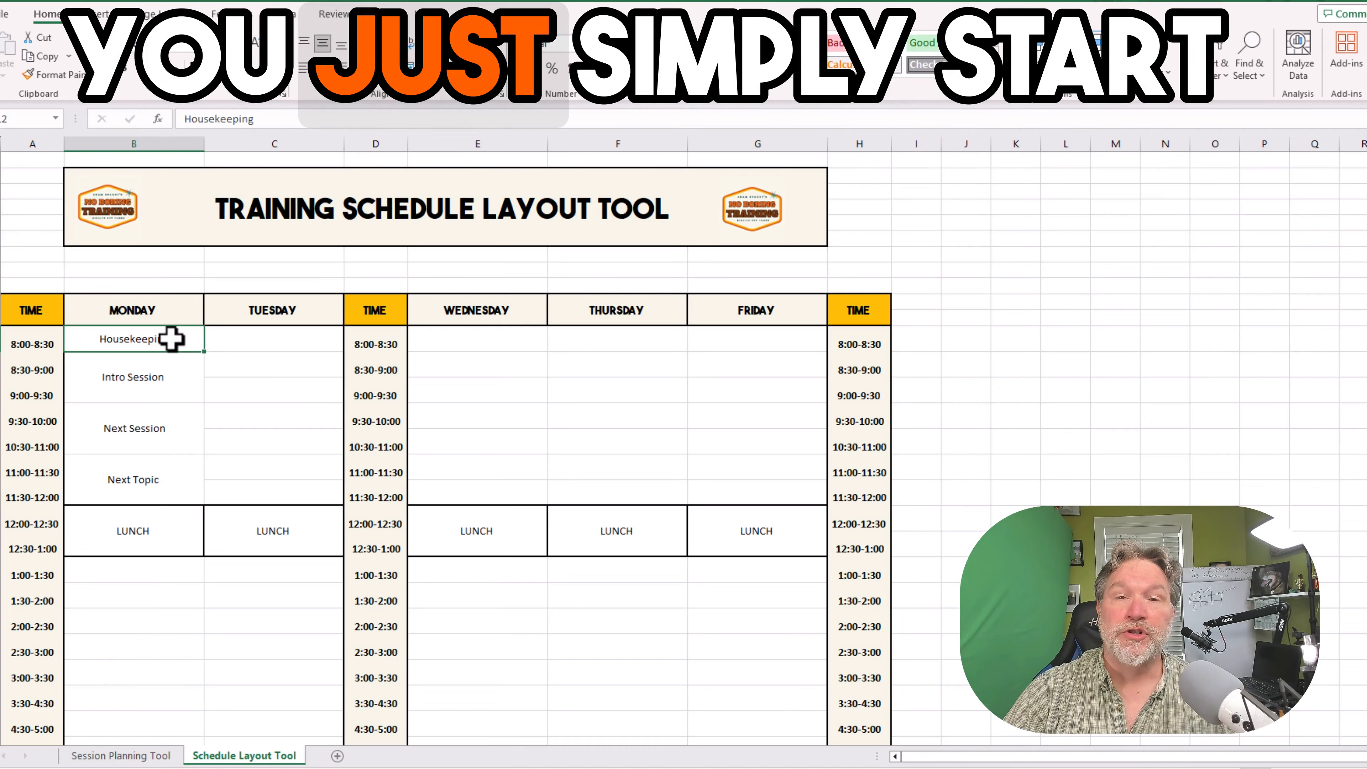
left_click(132, 376)
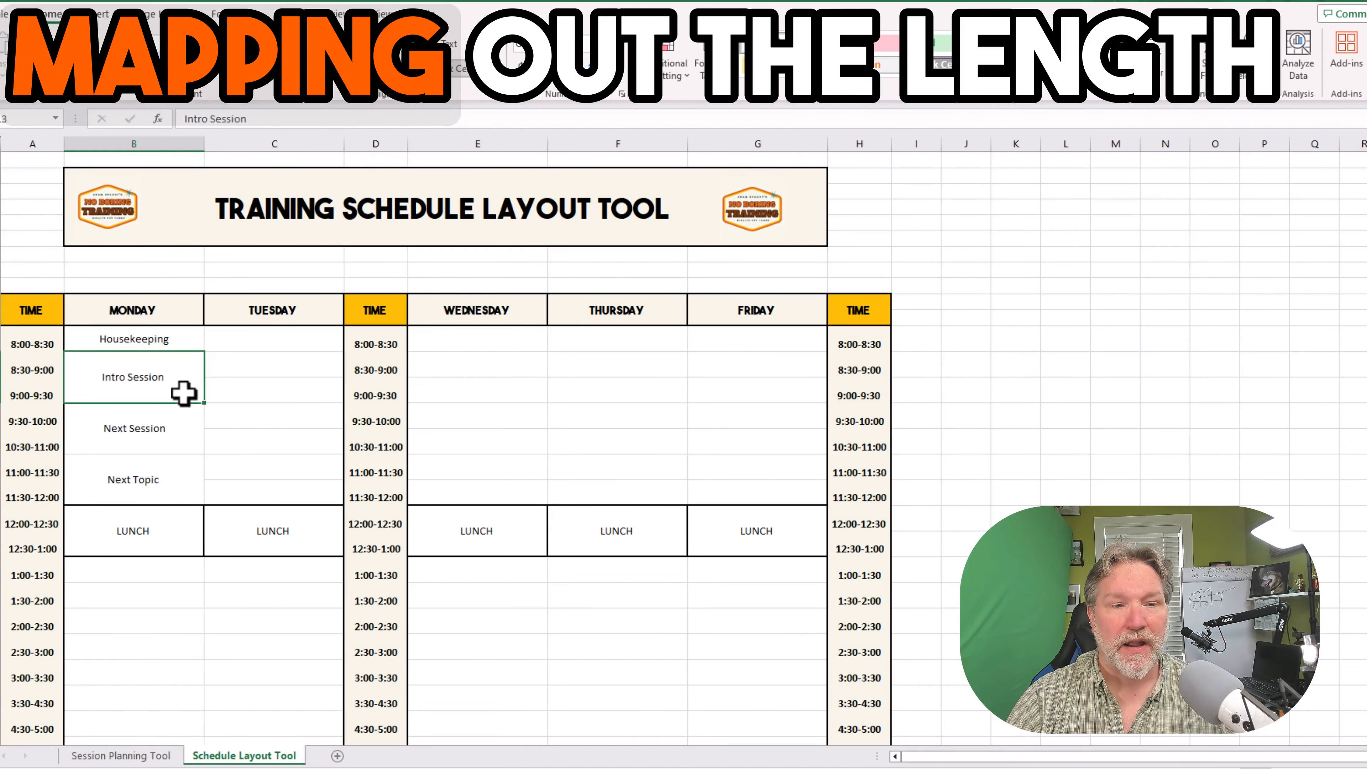
left_click(132, 428)
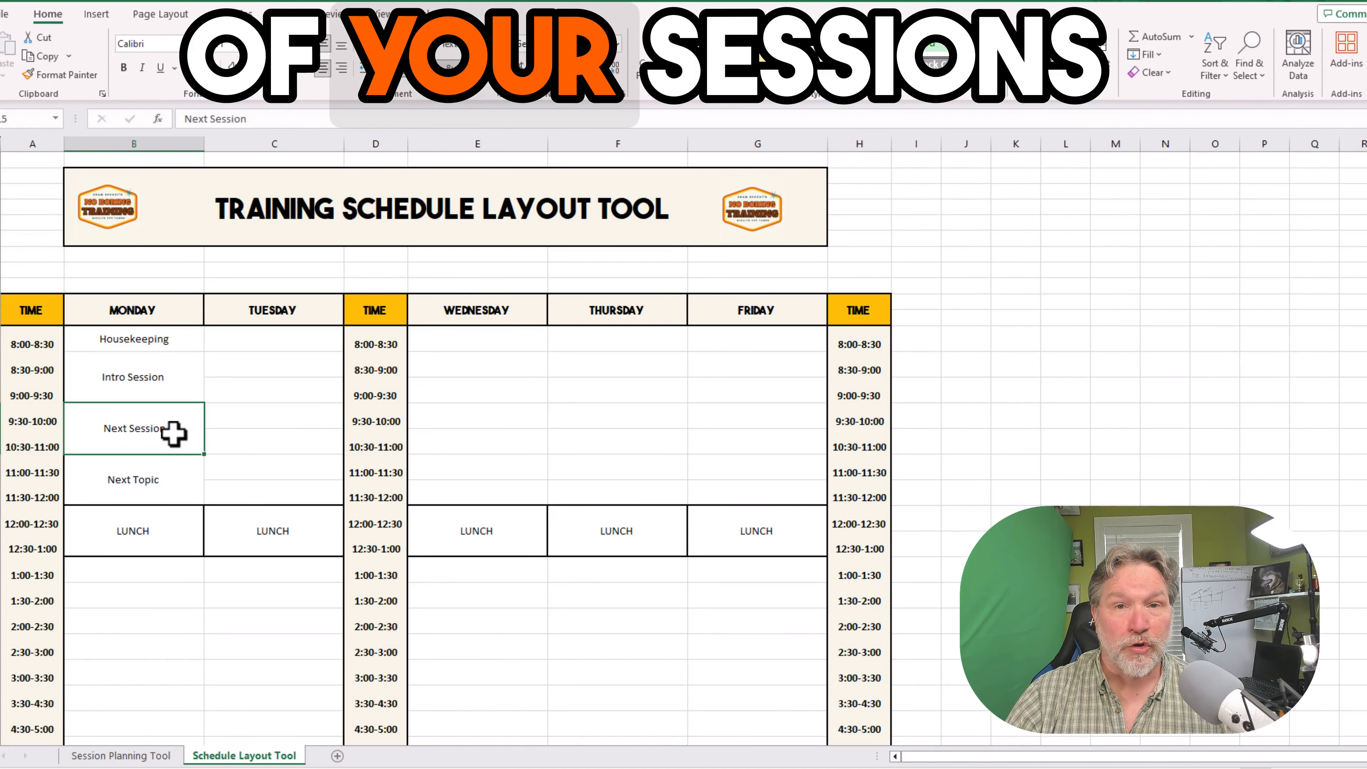
left_click(133, 479)
type("Long Session")
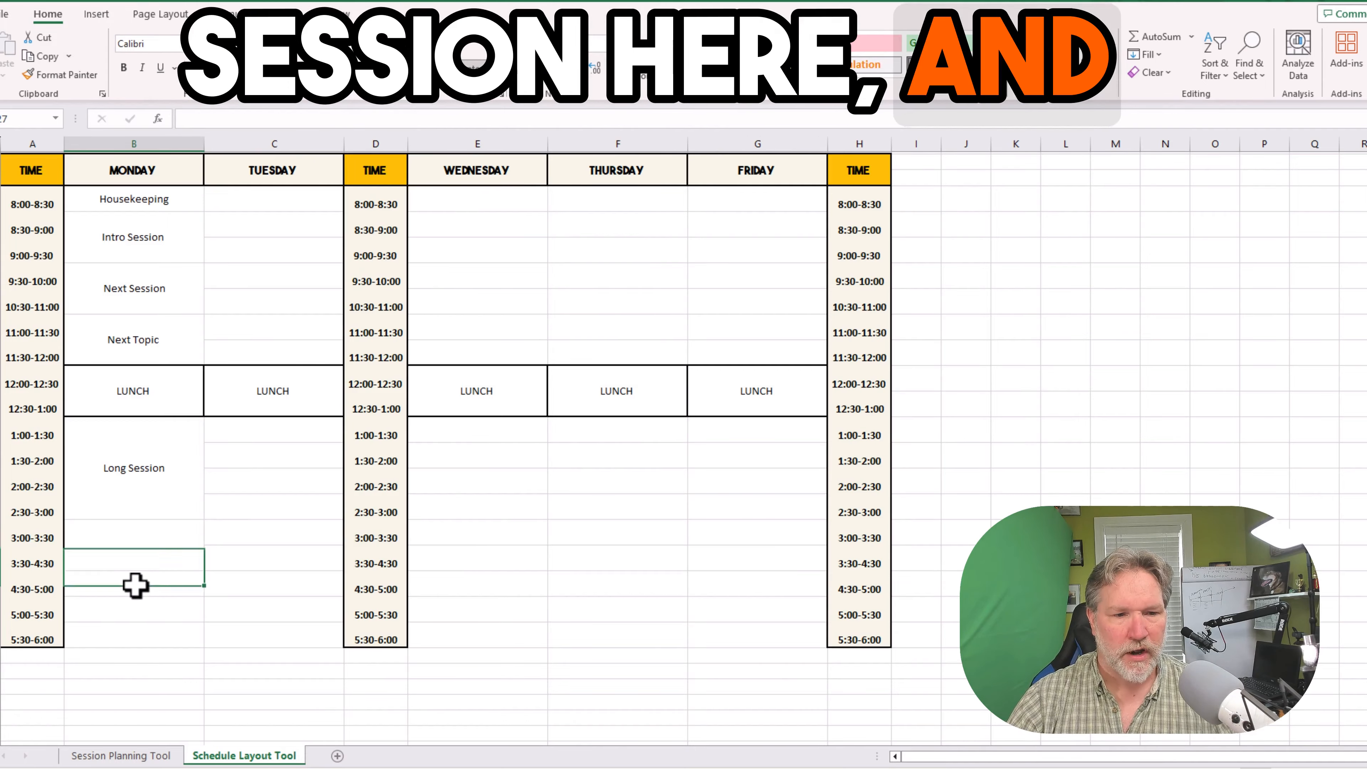
left_click_drag(132, 575, 132, 624)
type("End of Day")
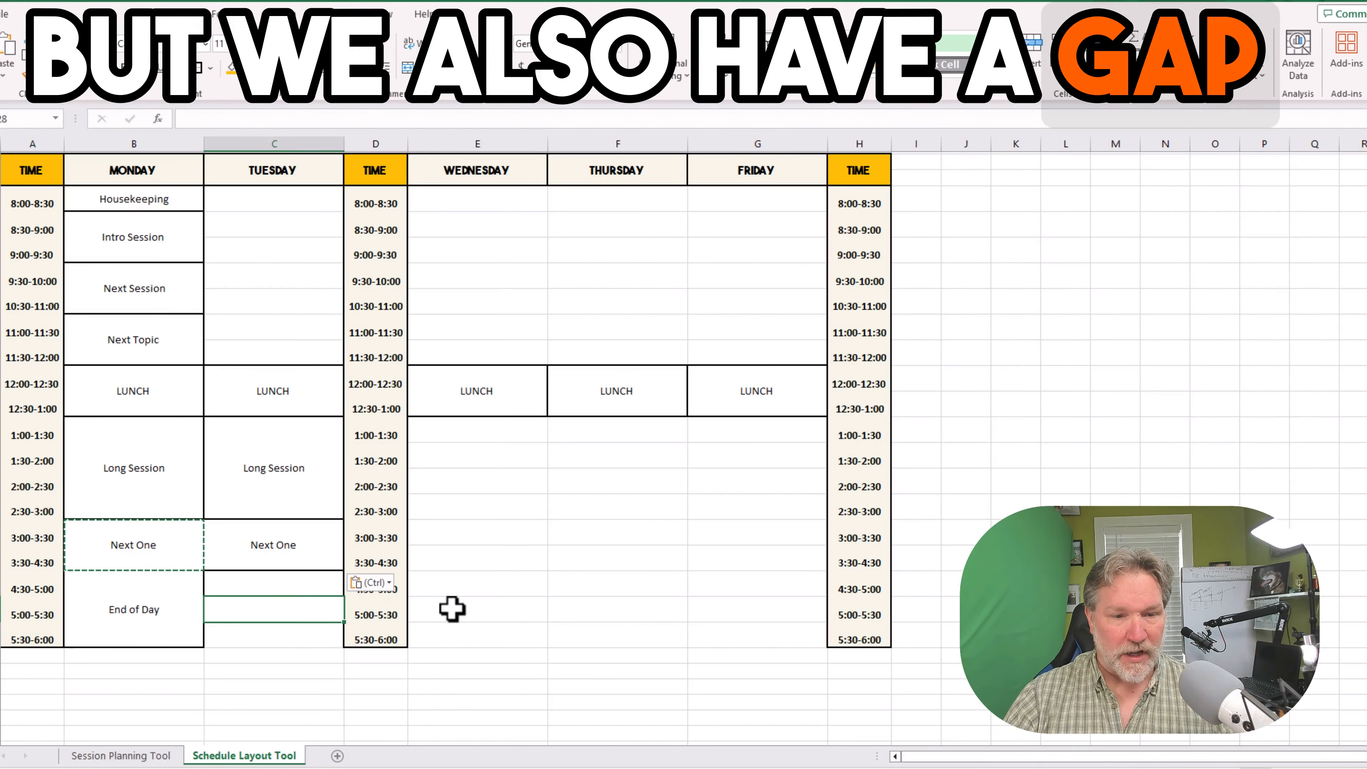
Select a Tuesday afternoon slot to begin the Really Long Subject and other colour-coded topic blocks
left_click(476, 607)
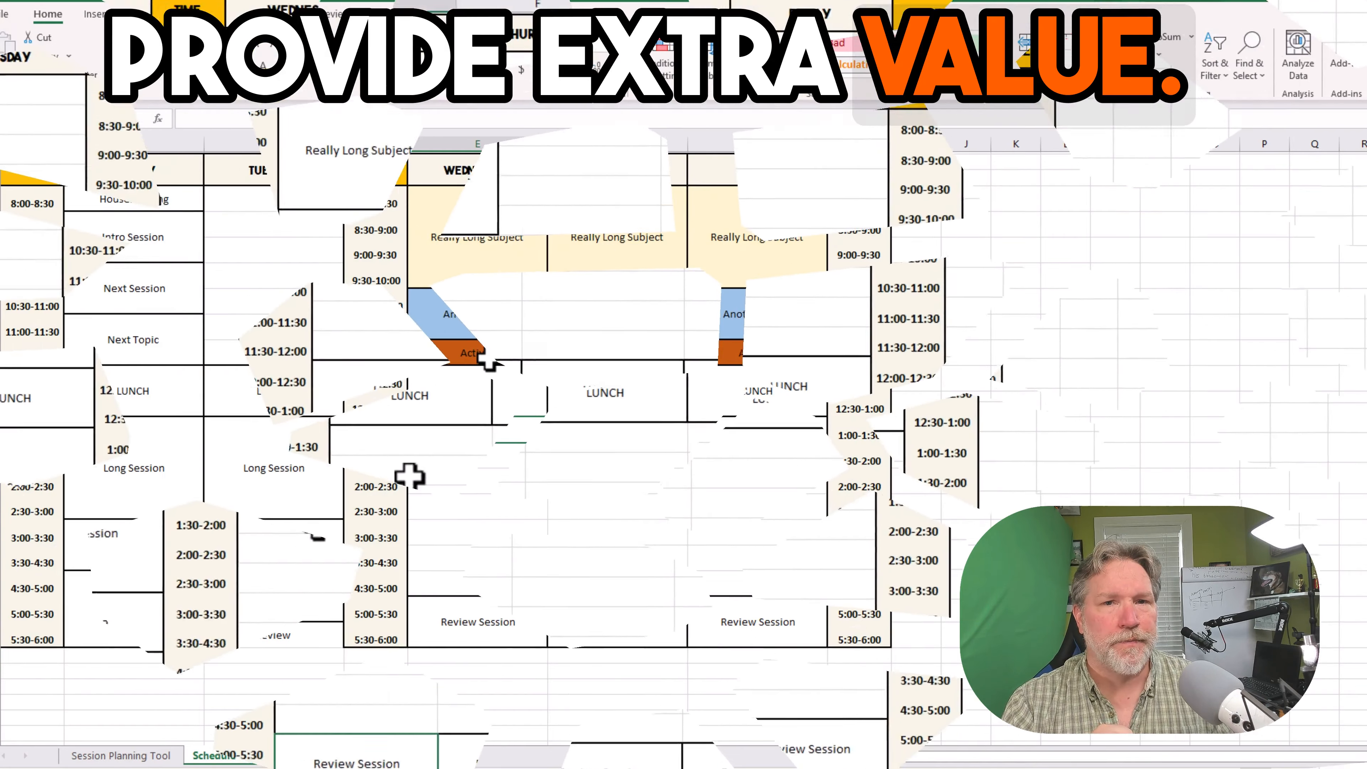
Start the Topic / Total Hours tally and select Wednesday's Really Long Subject block for totalling
left_click(244, 754)
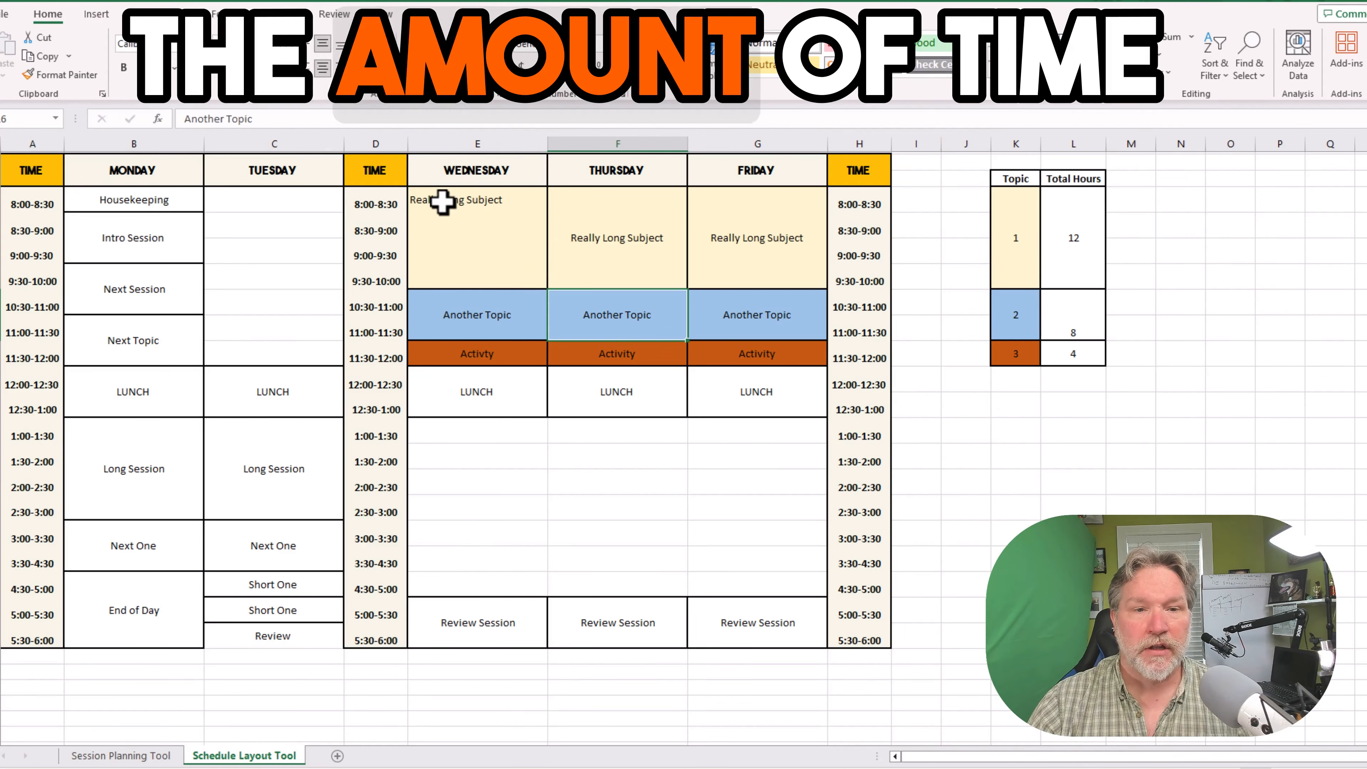
left_click(477, 200)
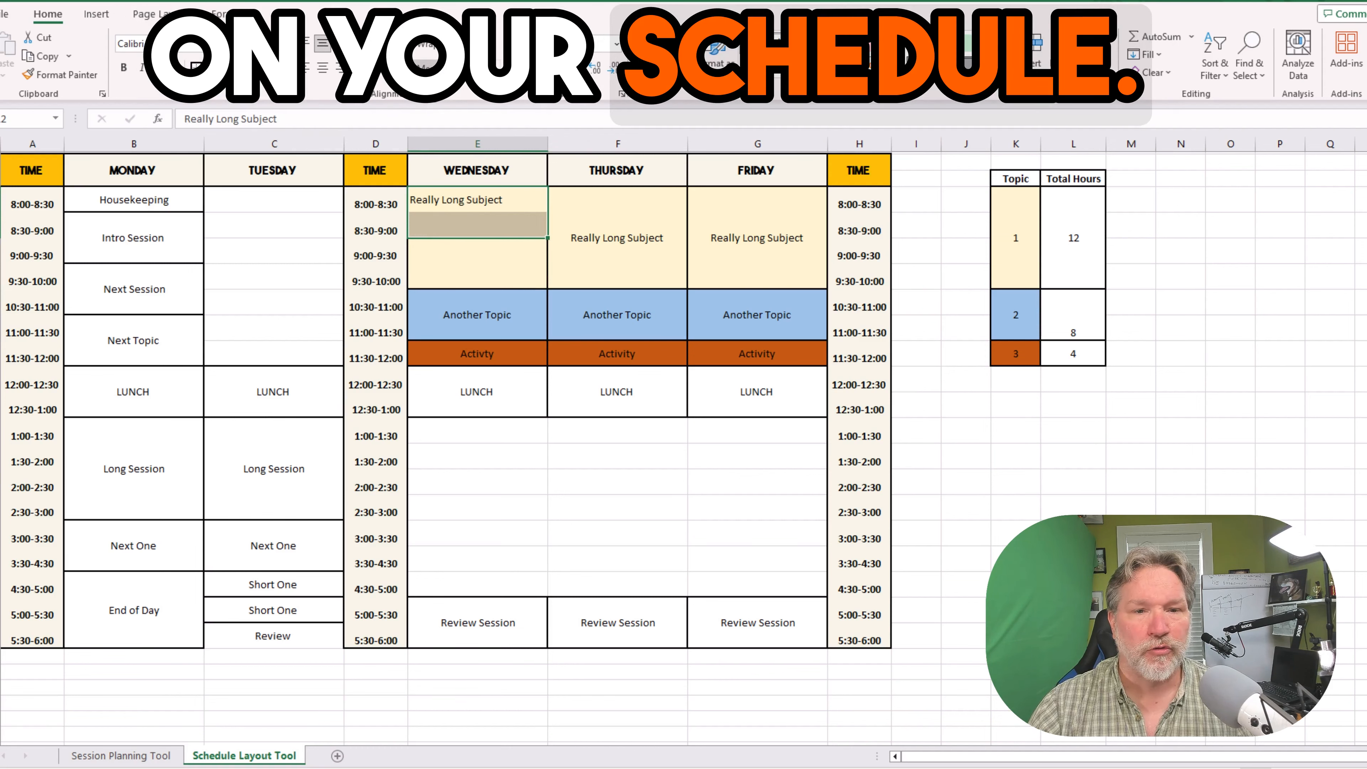